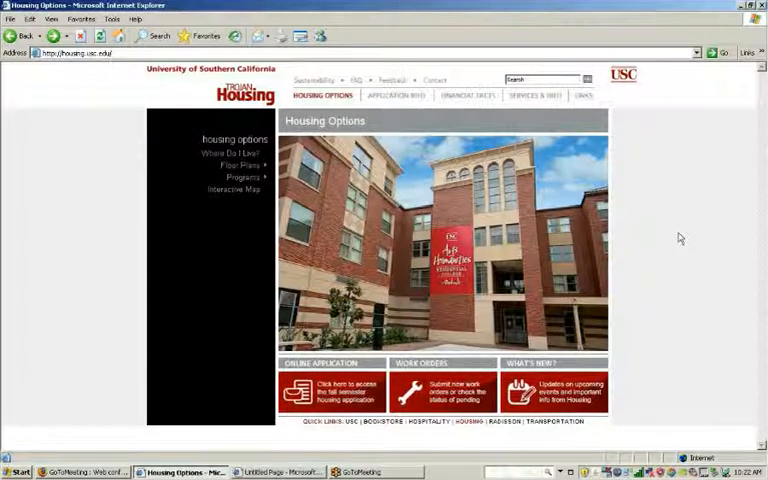
mouse_move(640, 160)
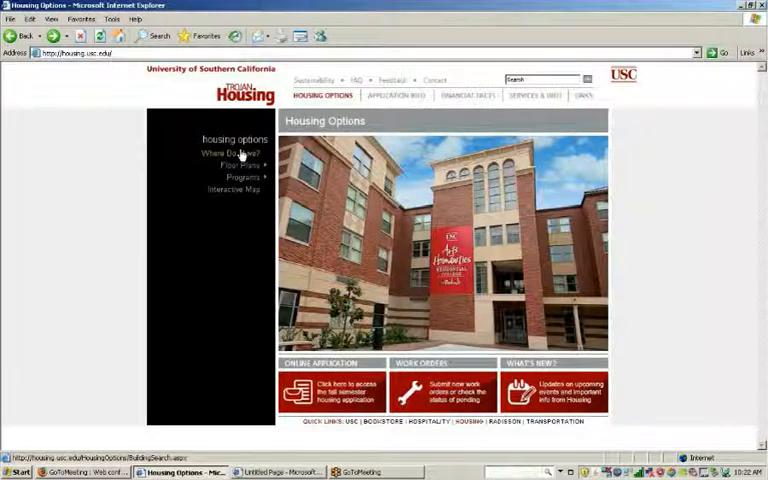
Step: Expand Housing Options > Floor Plans in the sidebar to reveal the floor plan types
click(240, 164)
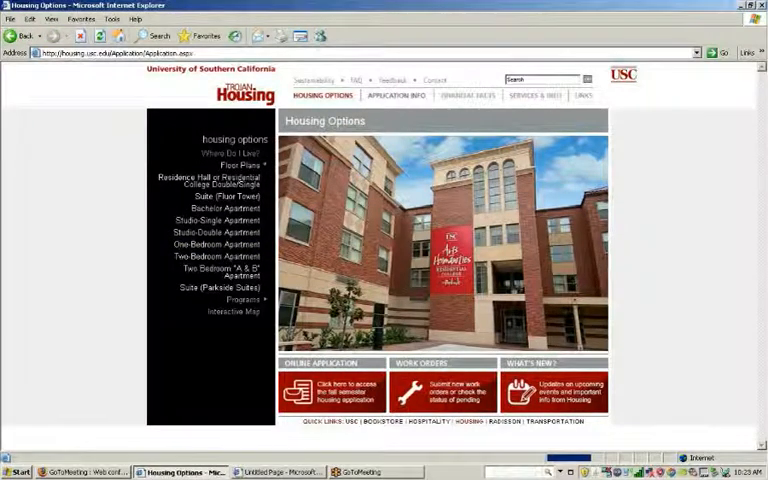
Step: Visit the Application Info and Services & Info sections, then go back to Housing Options
click(394, 96)
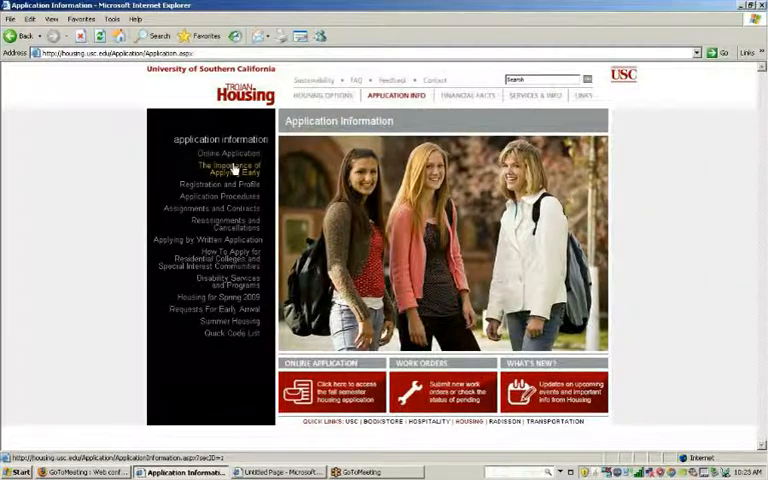
click(536, 96)
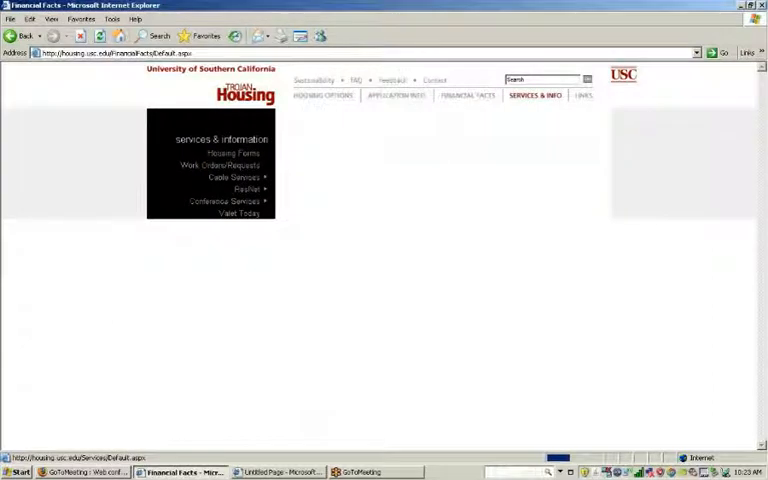
click(584, 96)
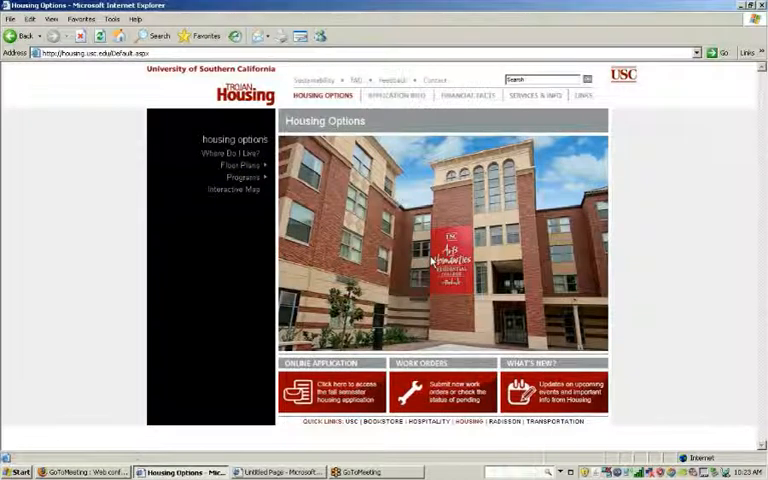
Step: Browse USC Hospitality's Residential Dining, Delivery and Media pages, then return to USC Housing
click(428, 420)
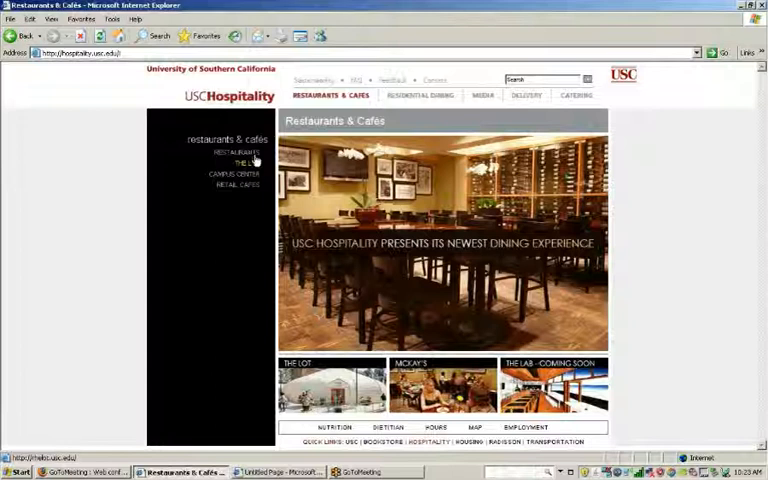
click(420, 96)
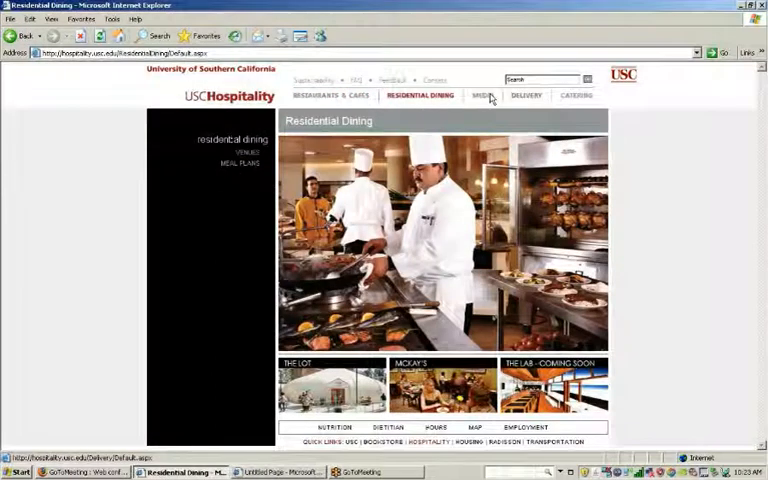
click(526, 96)
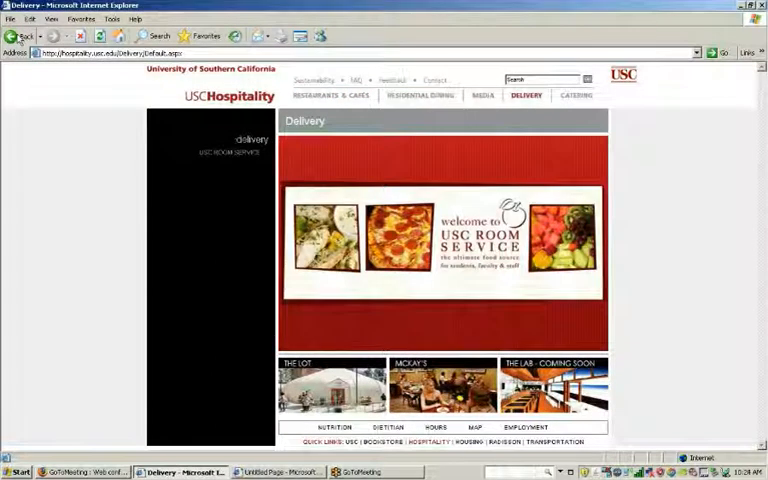
click(484, 96)
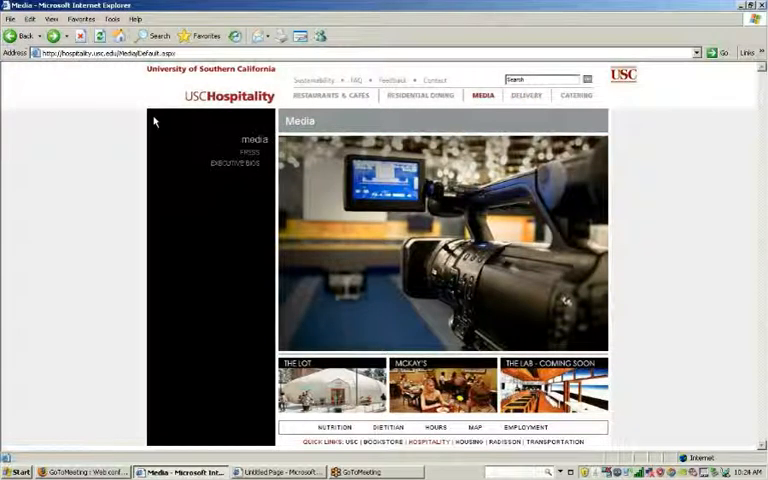
click(330, 96)
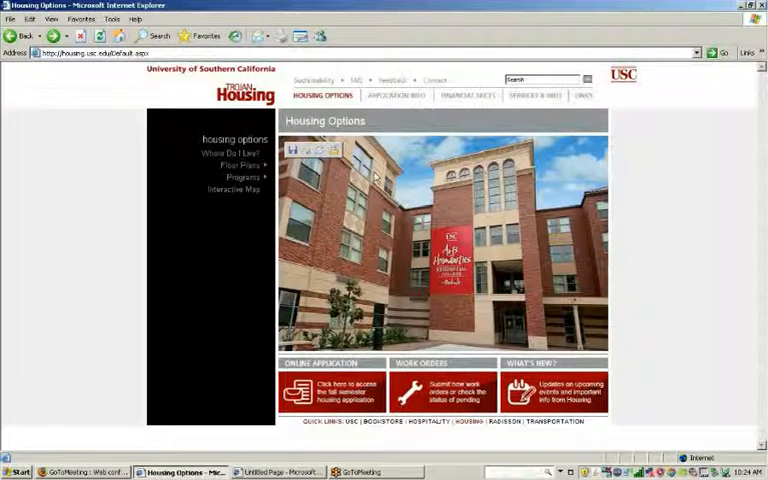
mouse_move(710, 190)
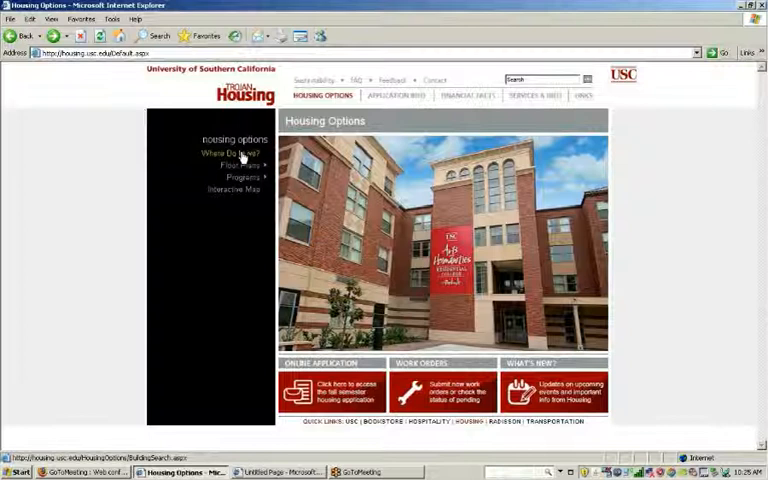
Step: Go to the Where Do I Live? building finder and view its preference options and building lists
click(232, 152)
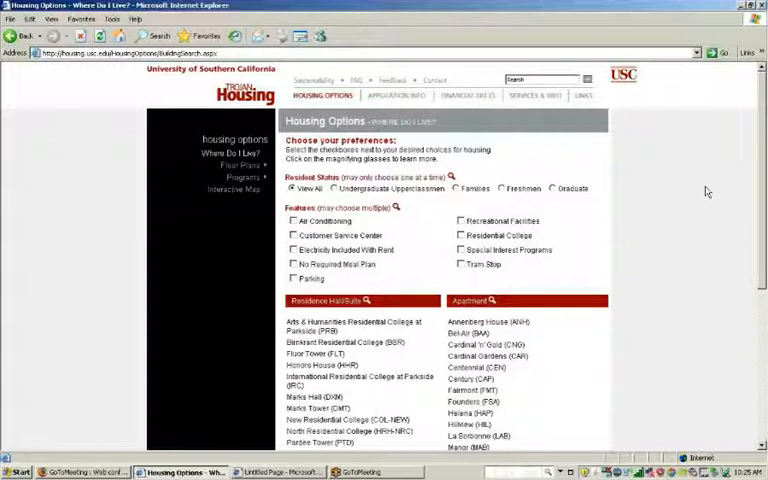
scroll(down, 3)
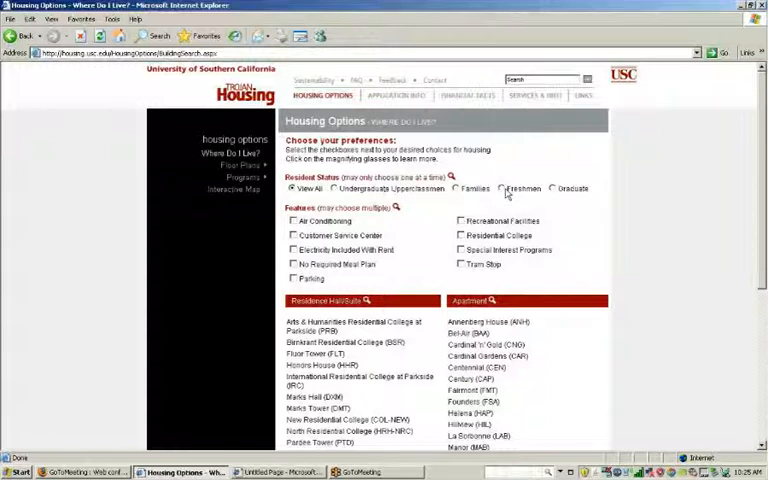
Step: Filter buildings for undergraduate upperclassmen with Air Conditioning and Electricity Included with Rent
click(502, 188)
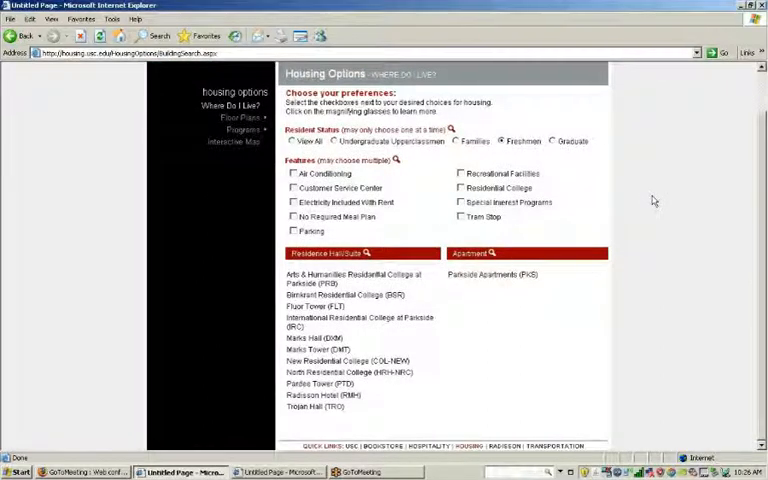
mouse_move(660, 192)
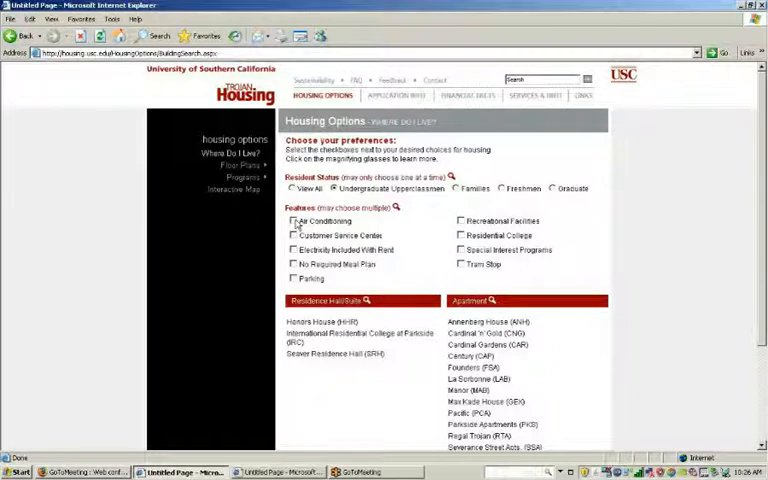
click(294, 220)
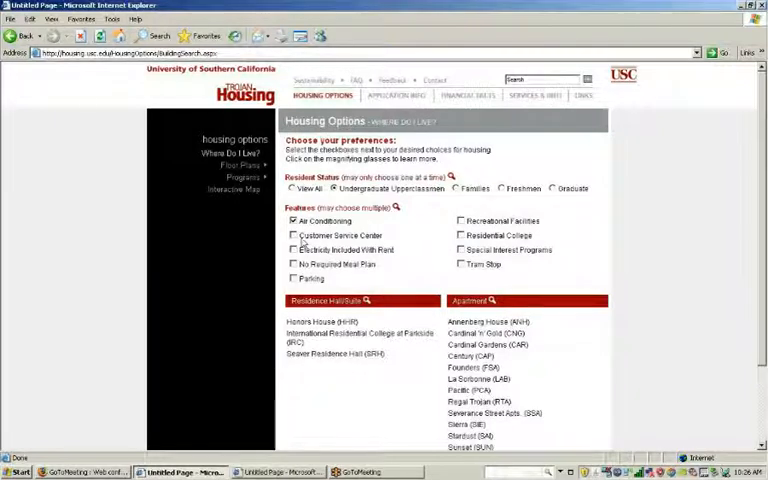
click(294, 250)
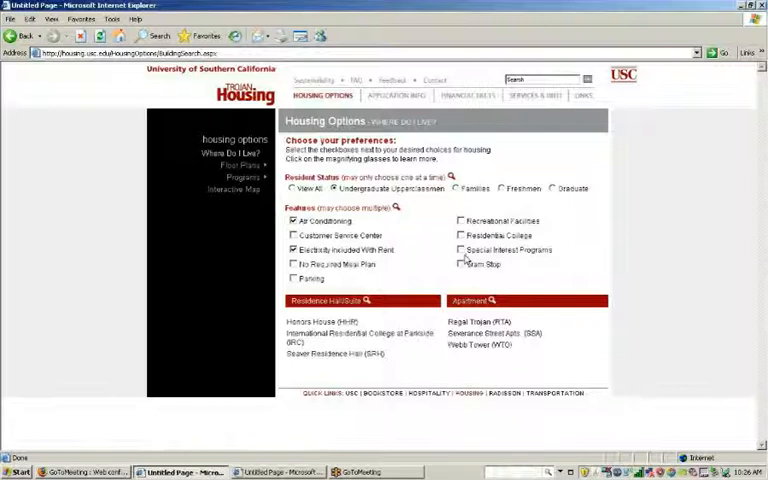
mouse_move(584, 250)
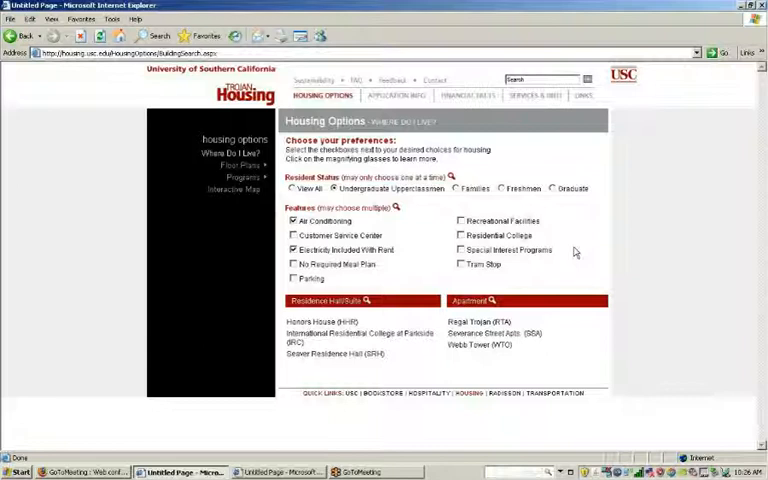
mouse_move(470, 172)
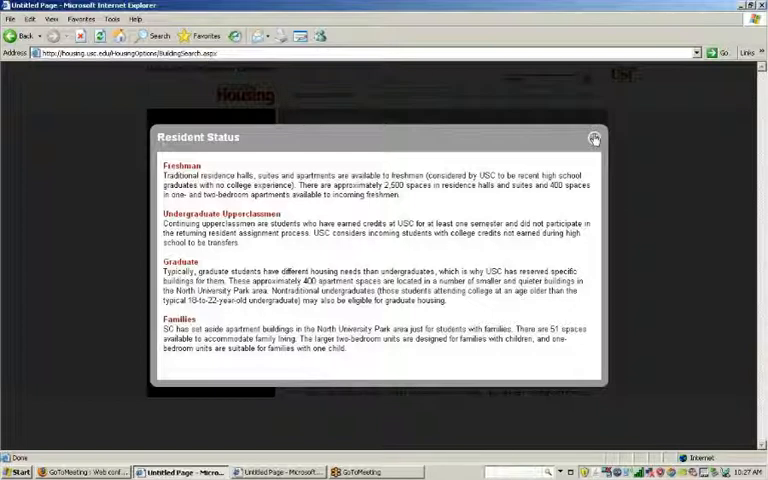
Step: Dismiss the Resident Status popup to see the filtered list of air-conditioned buildings again
click(592, 138)
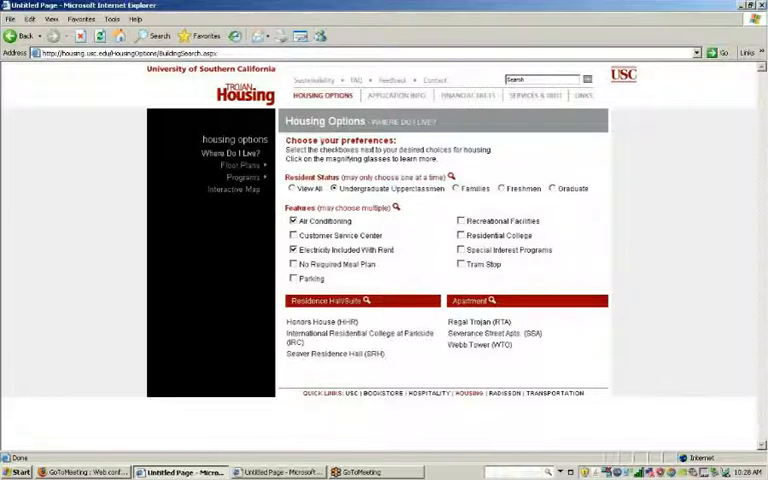
mouse_move(630, 174)
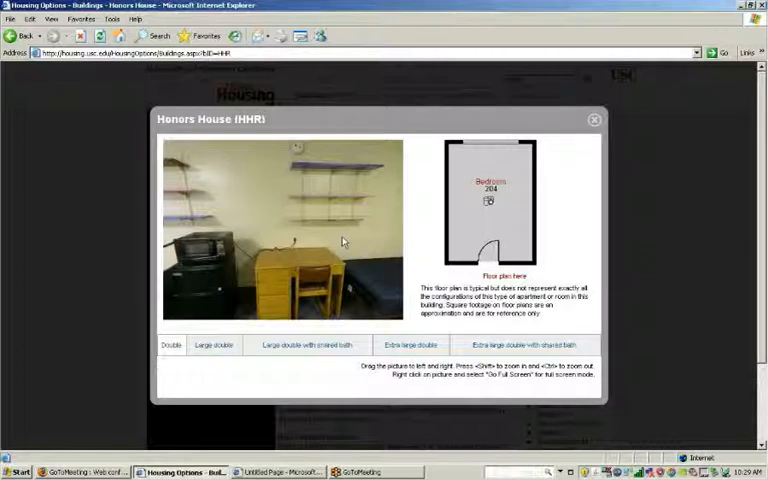
Step: Dismiss the Honors House room viewer popup and look further down the page
click(408, 344)
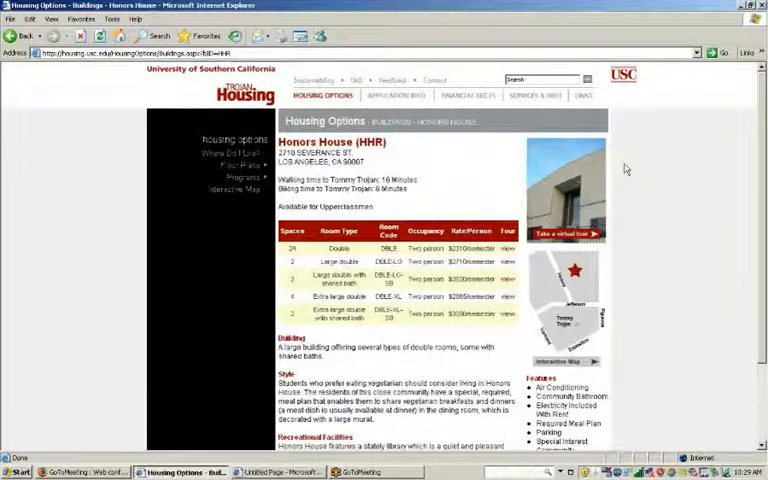
scroll(down, 3)
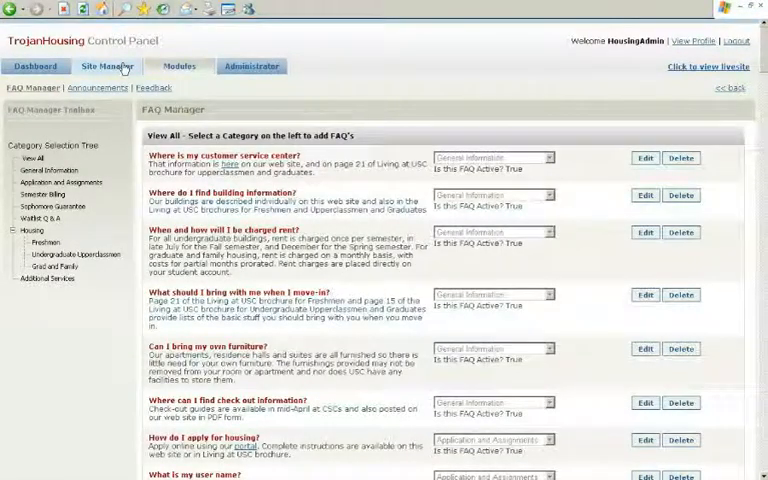
Step: Go to the Site Manager's Buildings editor to edit building content
click(106, 64)
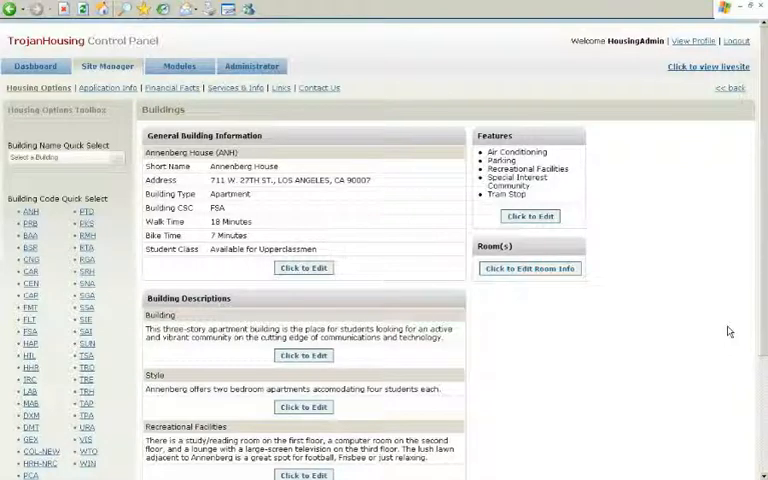
mouse_move(628, 204)
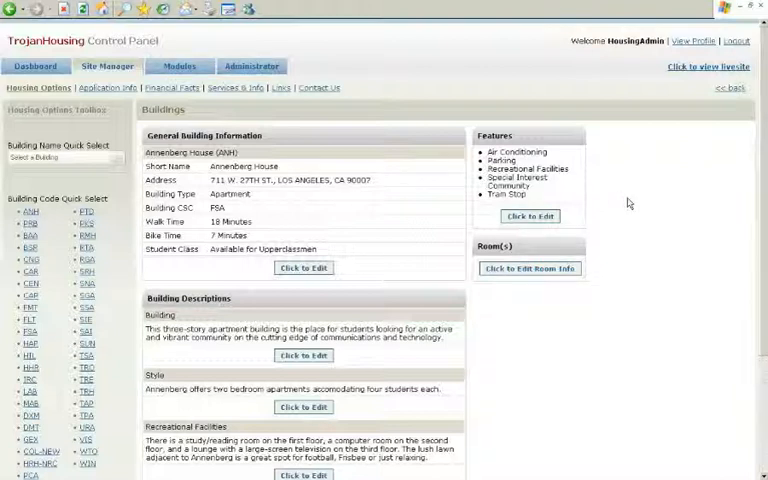
Step: Select Annenberg House from the Buildings list to show its details and descriptions
click(64, 156)
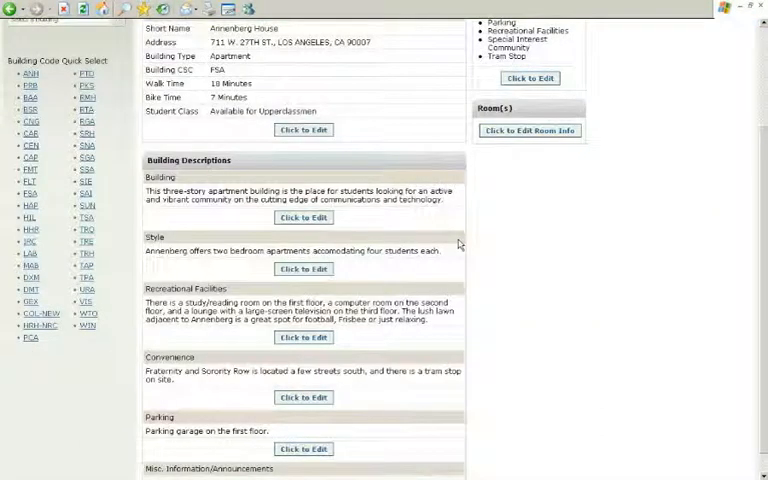
click(304, 216)
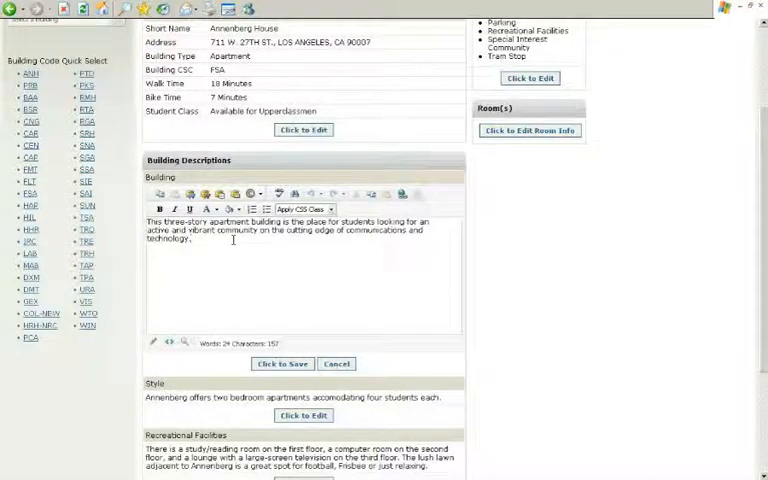
scroll(down, 3)
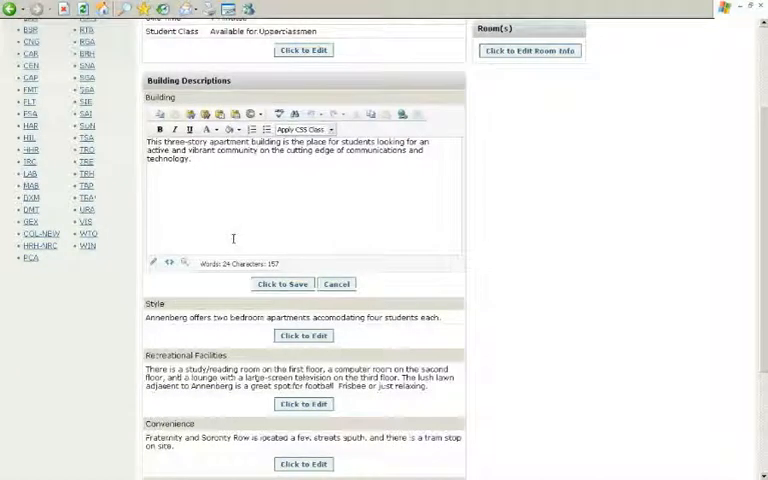
scroll(down, 3)
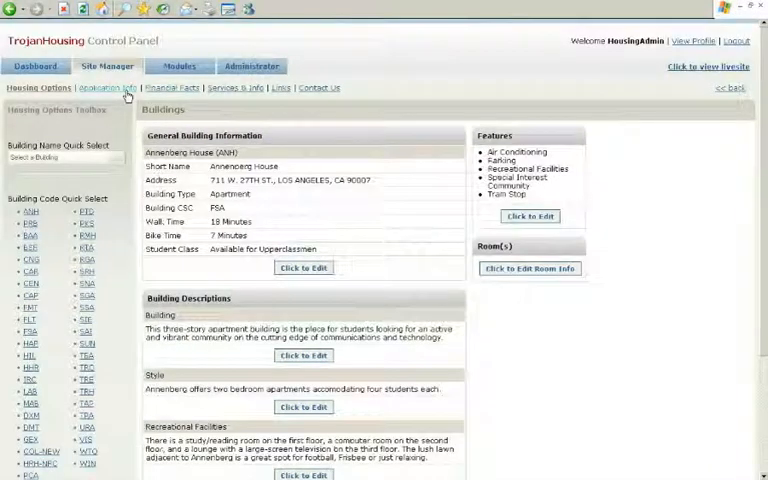
Step: Navigate Application Info > Registration and Profile to the Financial Facts housing fees page
click(108, 88)
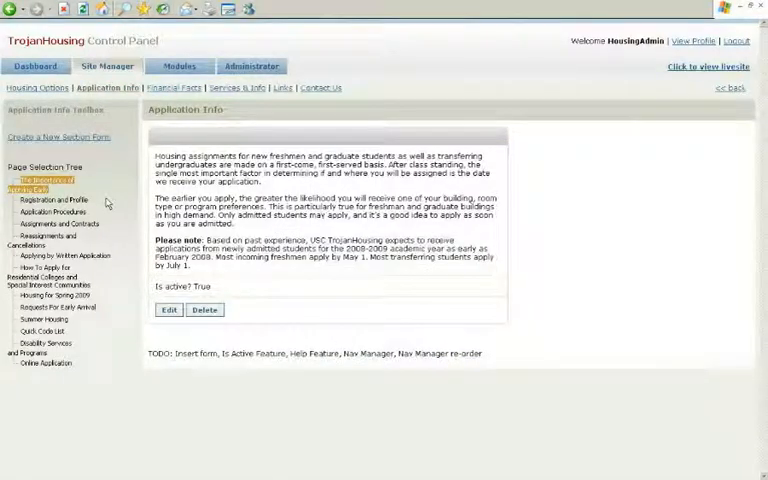
click(54, 200)
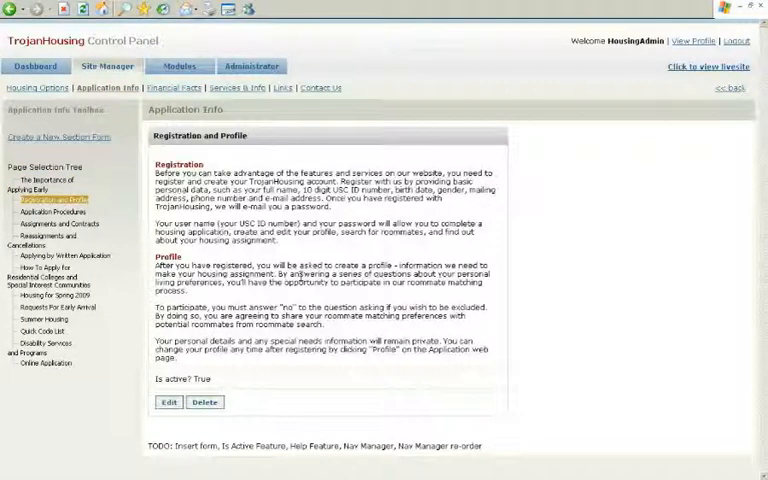
click(168, 402)
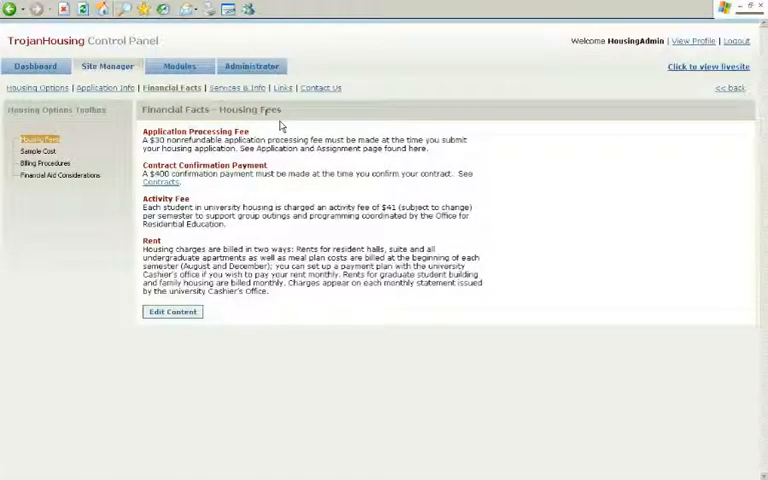
Step: Show the Sample Cost table comparing yearly expenses for residence halls and apartments
click(40, 152)
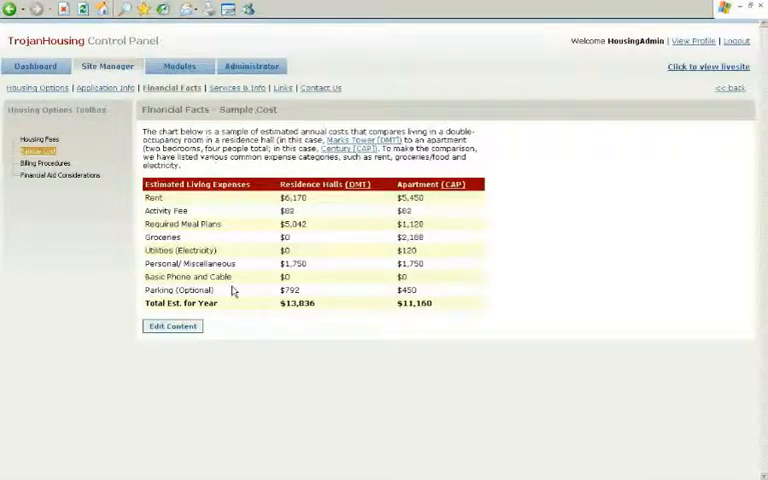
click(172, 324)
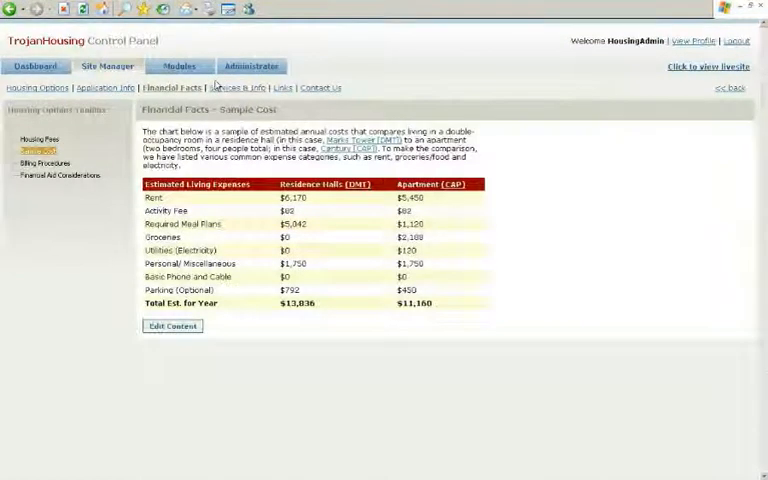
Step: Show the FAQ Manager listing housing questions with answers, categories and active status
click(234, 88)
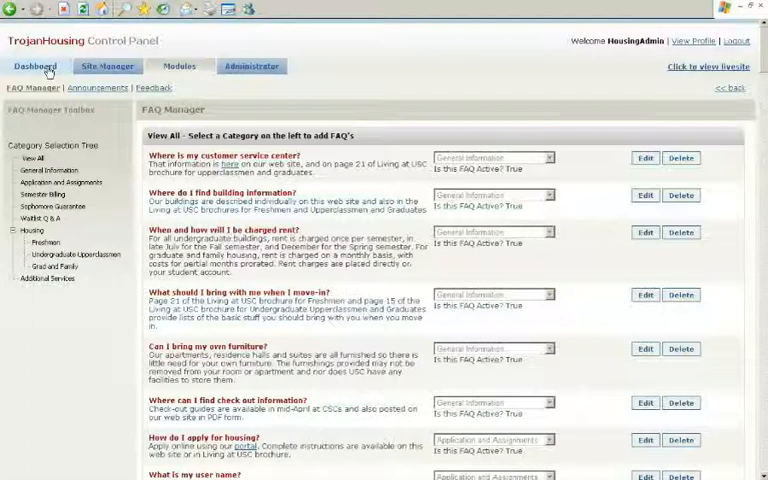
Step: Return via the Dashboard to Site Manager's Housing Options content links
click(36, 66)
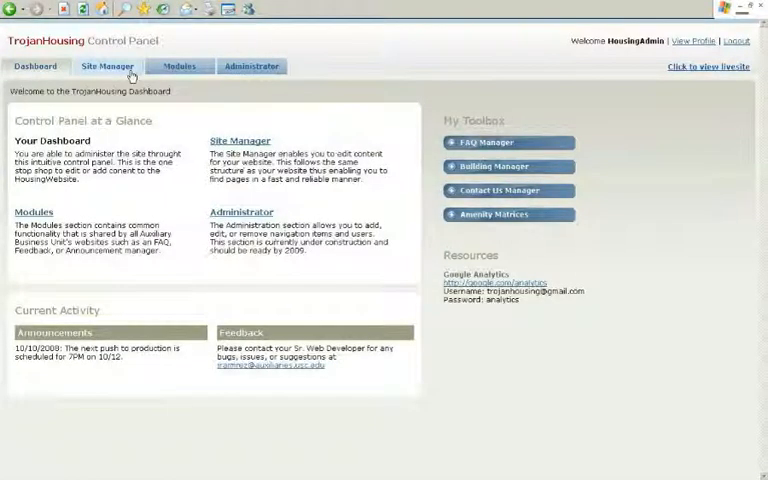
click(108, 66)
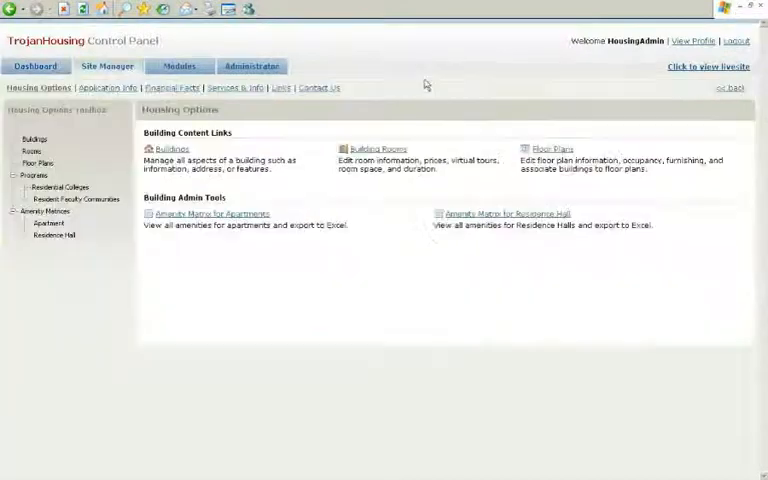